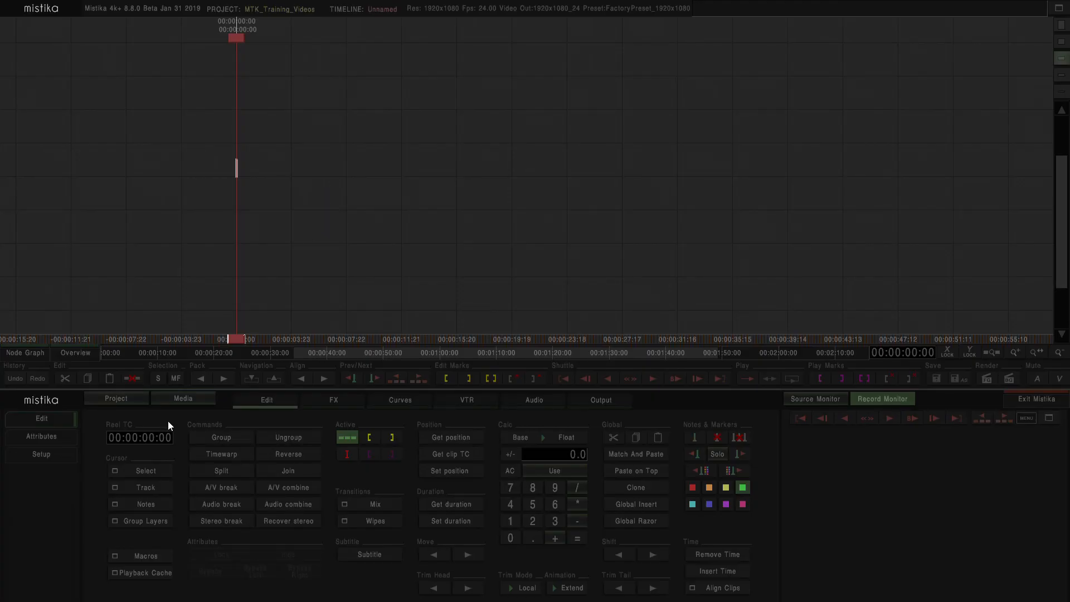
Launch the MediaFileManager browser from the Media tab
{"action": "left_click", "coordinate": [182, 399]}
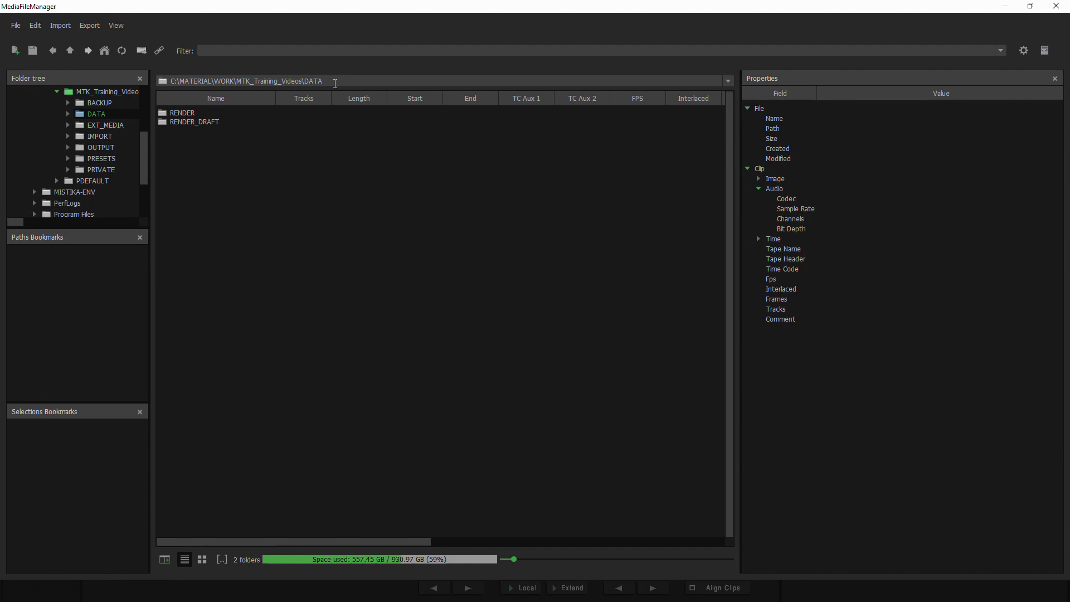
{"action": "mouse_move", "coordinate": [372, 320]}
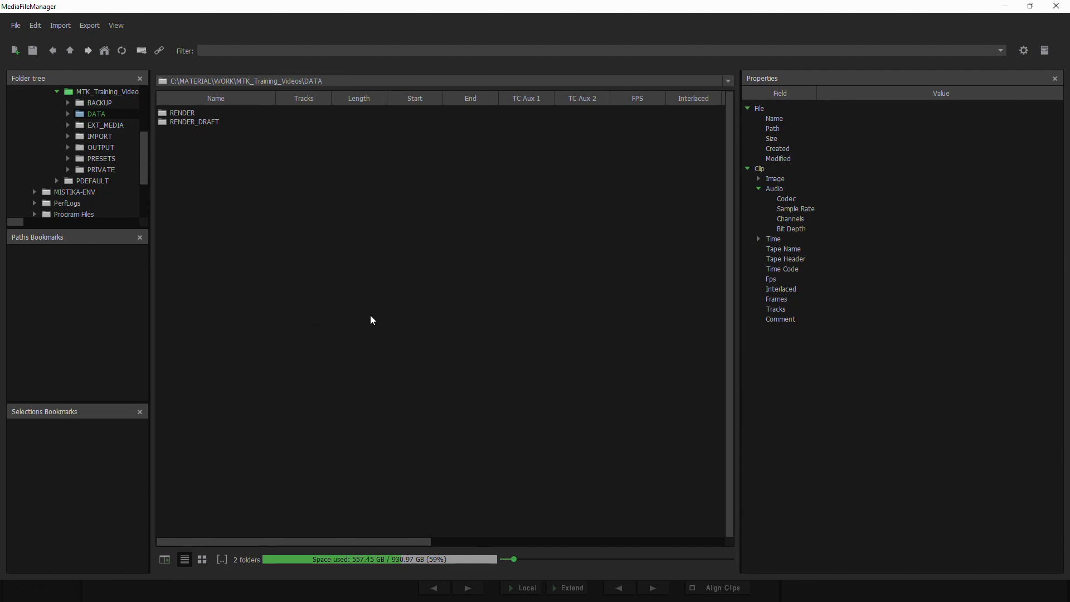
{"action": "mouse_move", "coordinate": [193, 93]}
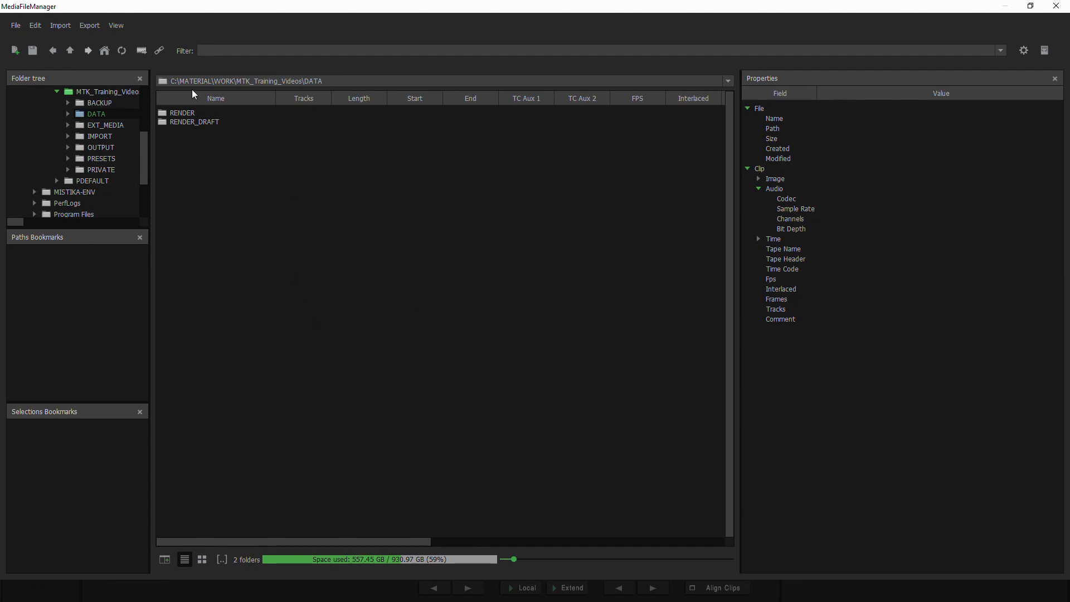
{"action": "mouse_move", "coordinate": [442, 390]}
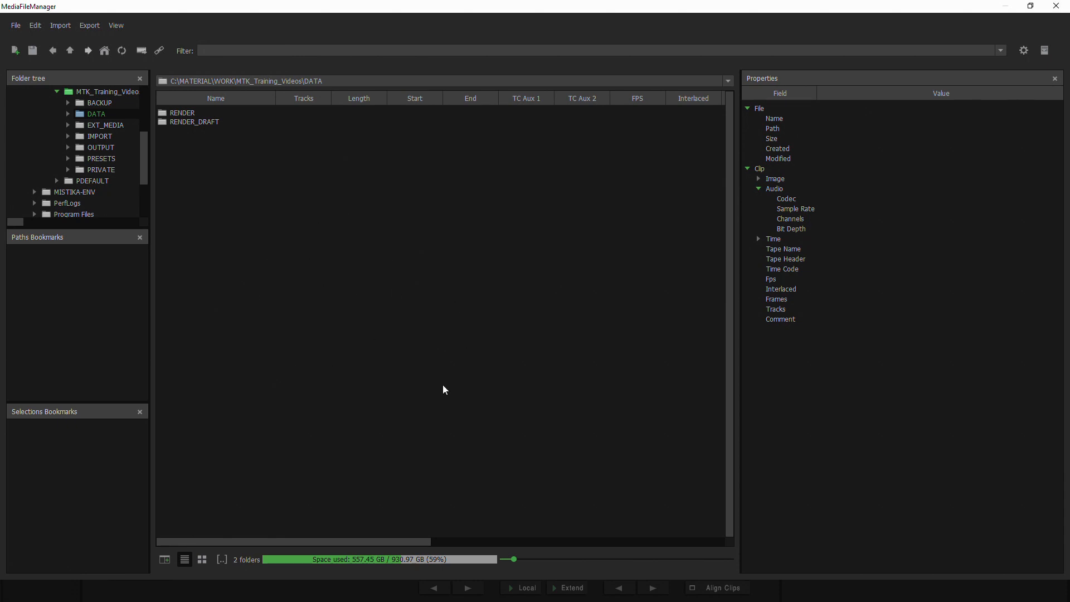
{"action": "mouse_move", "coordinate": [373, 313]}
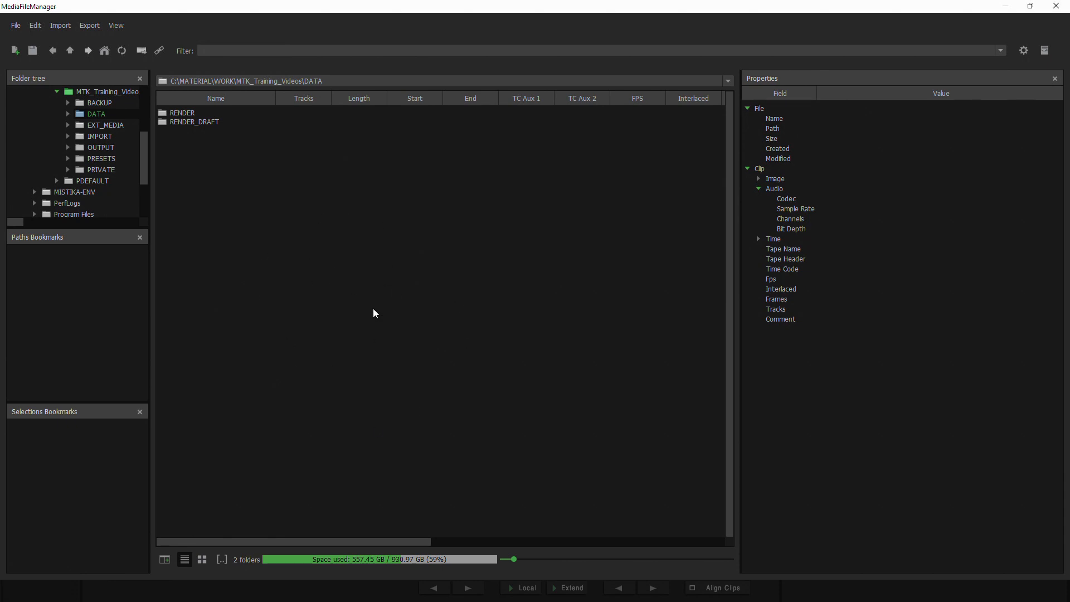
{"action": "mouse_move", "coordinate": [437, 312]}
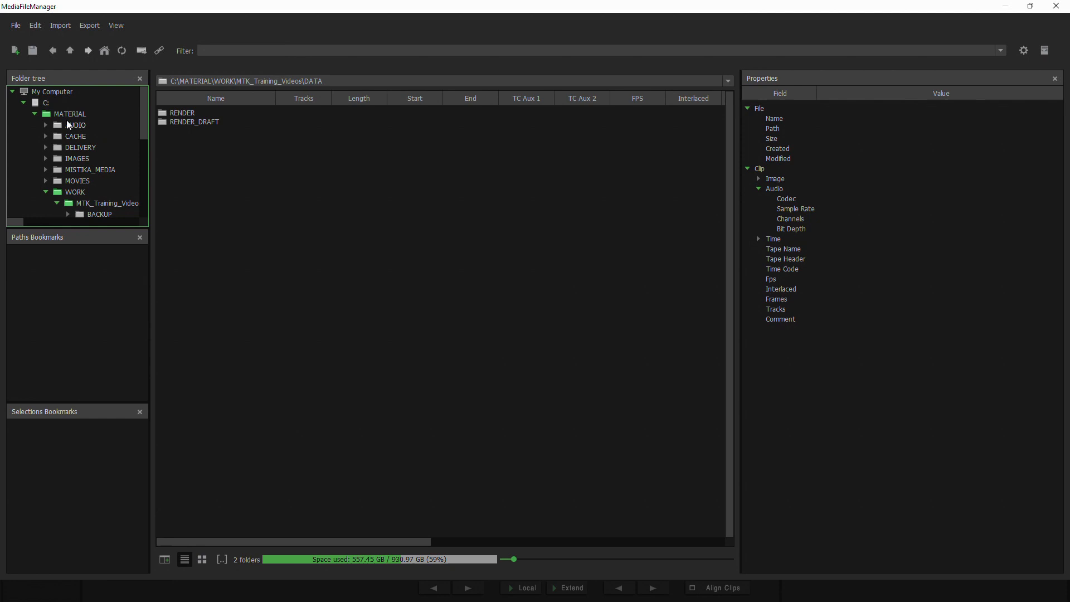
Browse MATERIAL > MISTIKA_MEDIA > MTK_Training_Videos > RED > RDM to reach the two R3D clips
{"action": "left_click", "coordinate": [73, 113]}
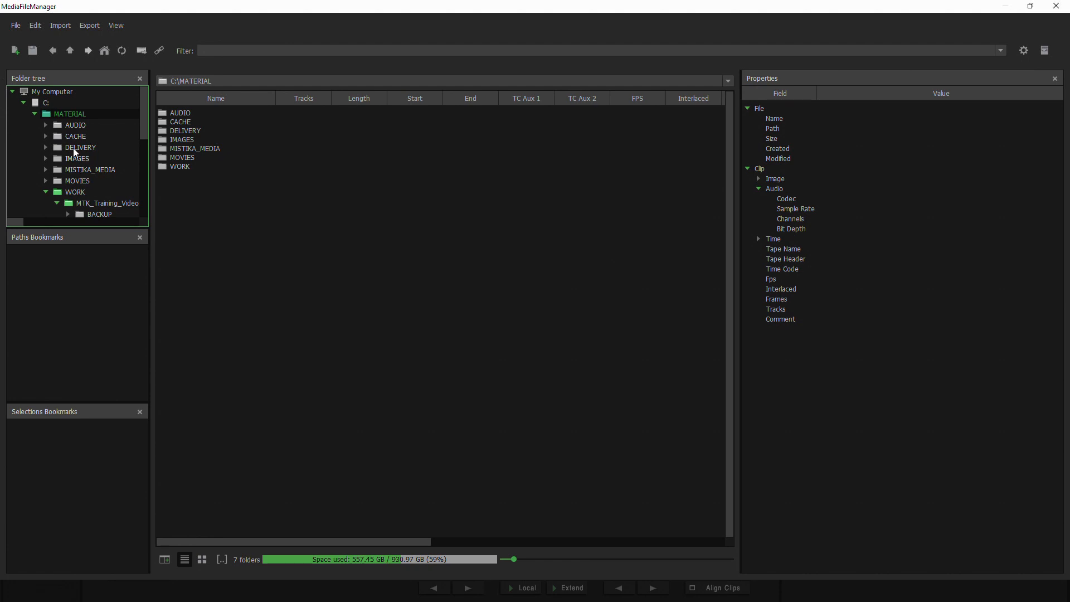
{"action": "mouse_move", "coordinate": [80, 173]}
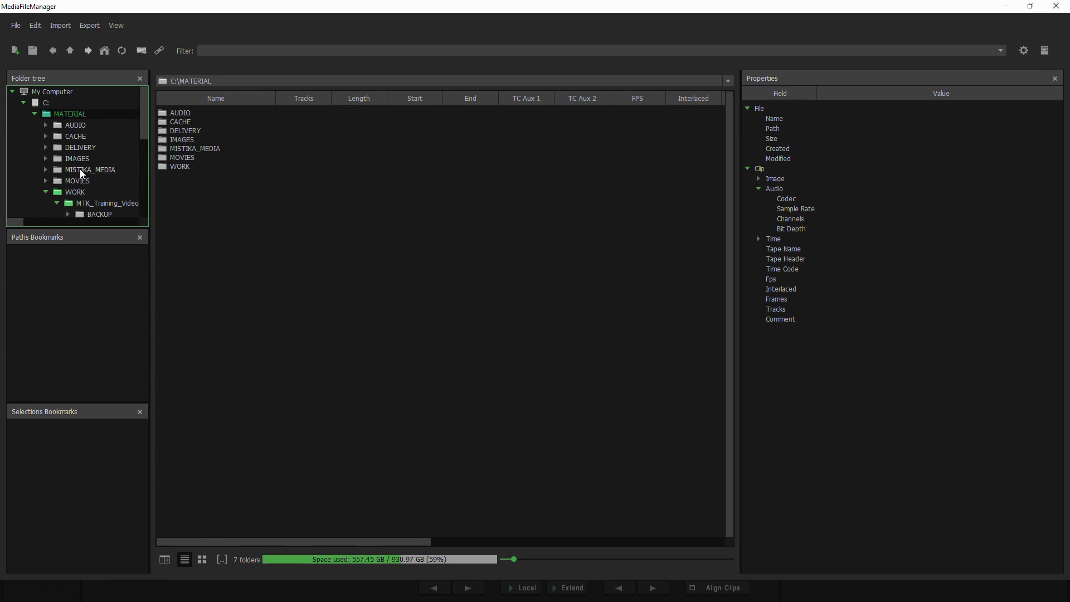
{"action": "left_click", "coordinate": [89, 169]}
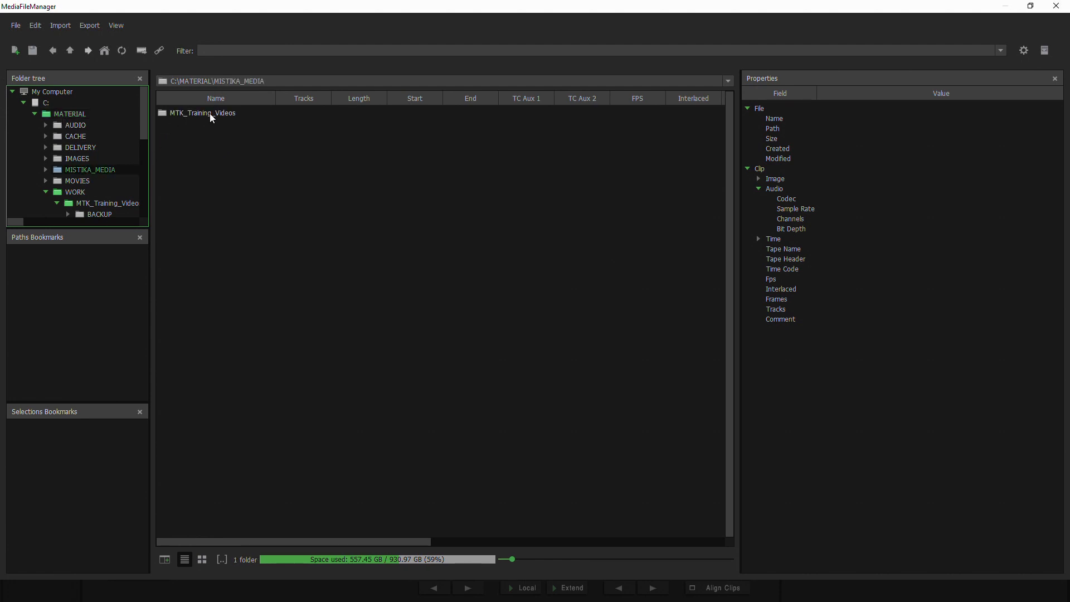
{"action": "double_click", "coordinate": [202, 112]}
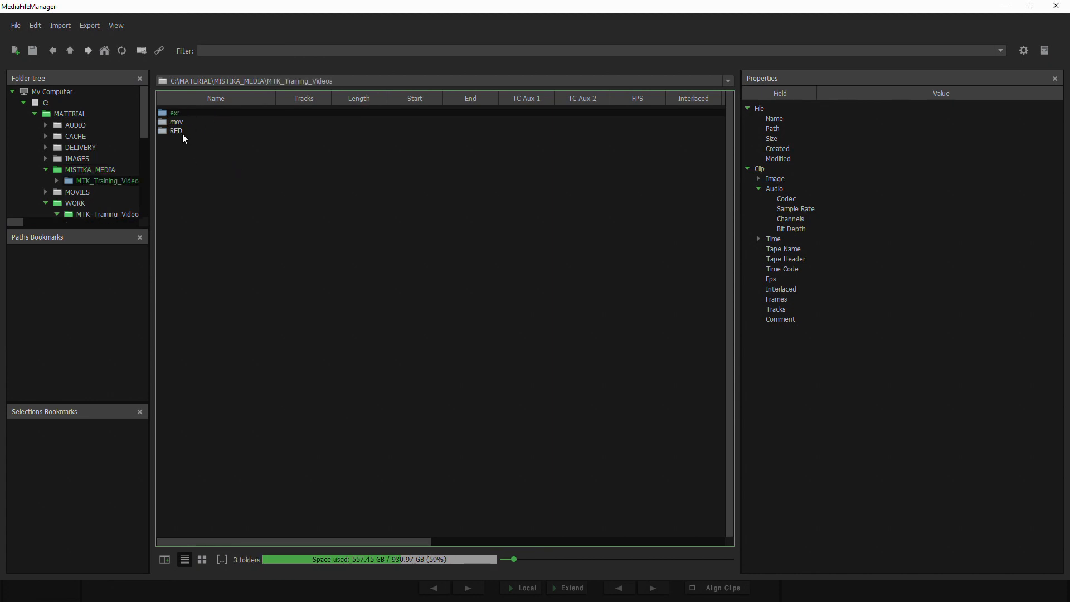
{"action": "double_click", "coordinate": [176, 131]}
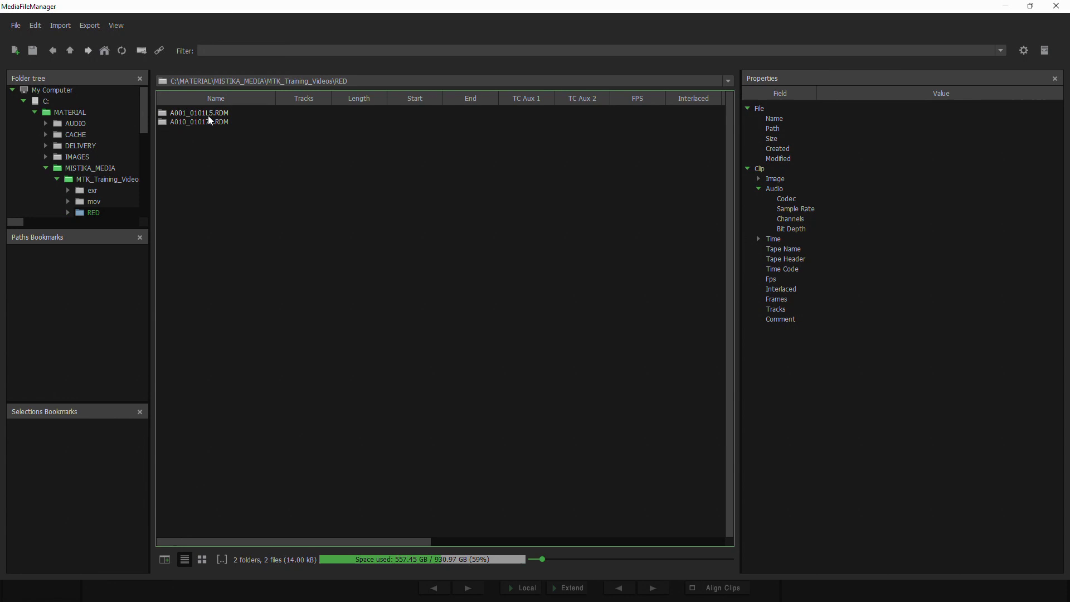
{"action": "double_click", "coordinate": [199, 113]}
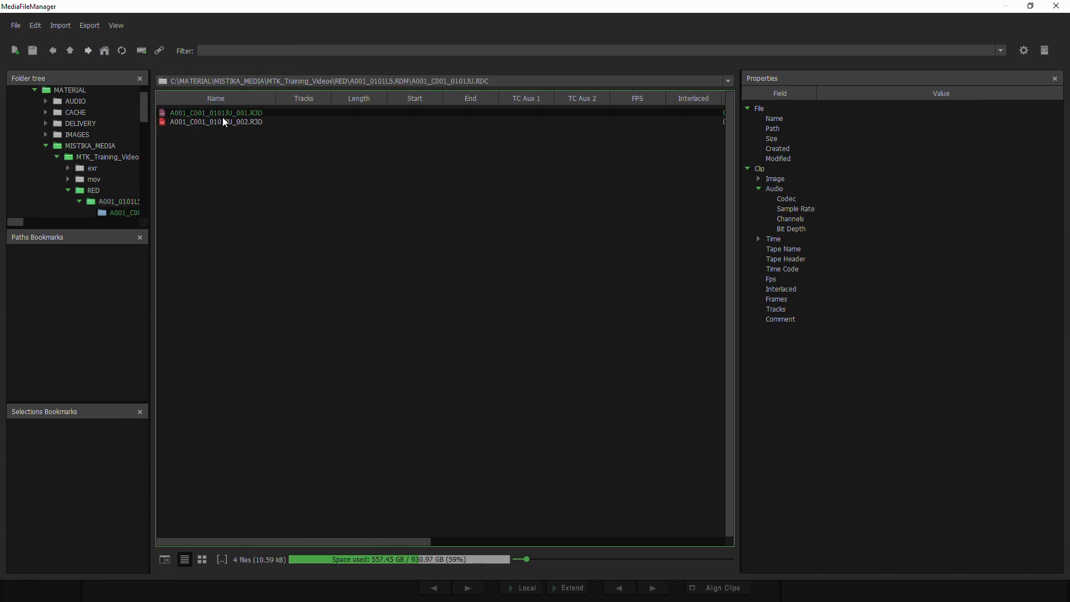
Select A001_C001_0101JU_001.R3D and expand its image properties (5120x2700, 24 fps, 1992 frames)
{"action": "left_click", "coordinate": [215, 113]}
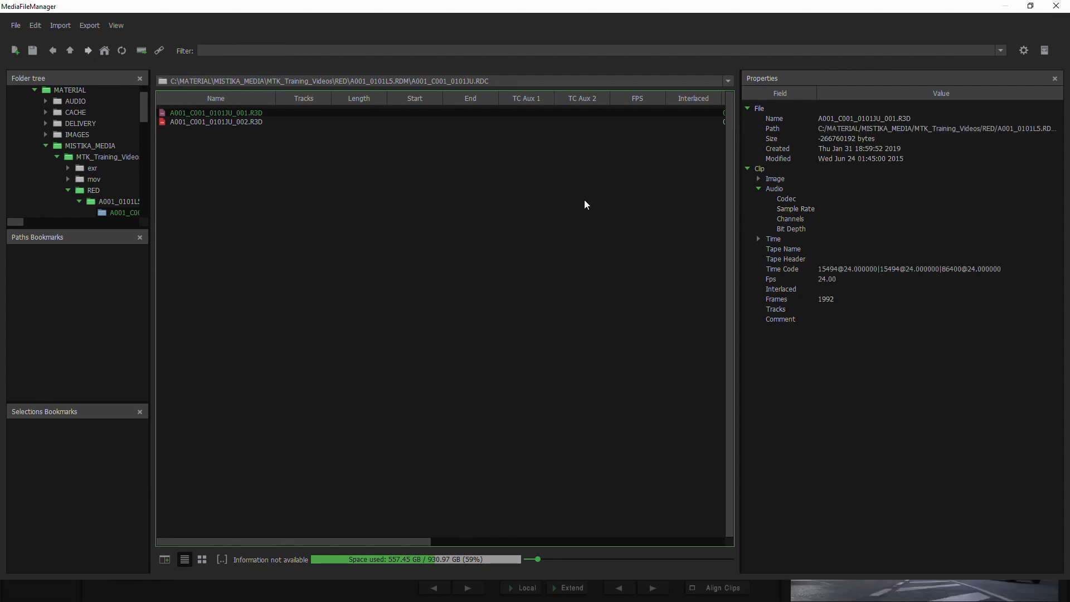
{"action": "mouse_move", "coordinate": [876, 196]}
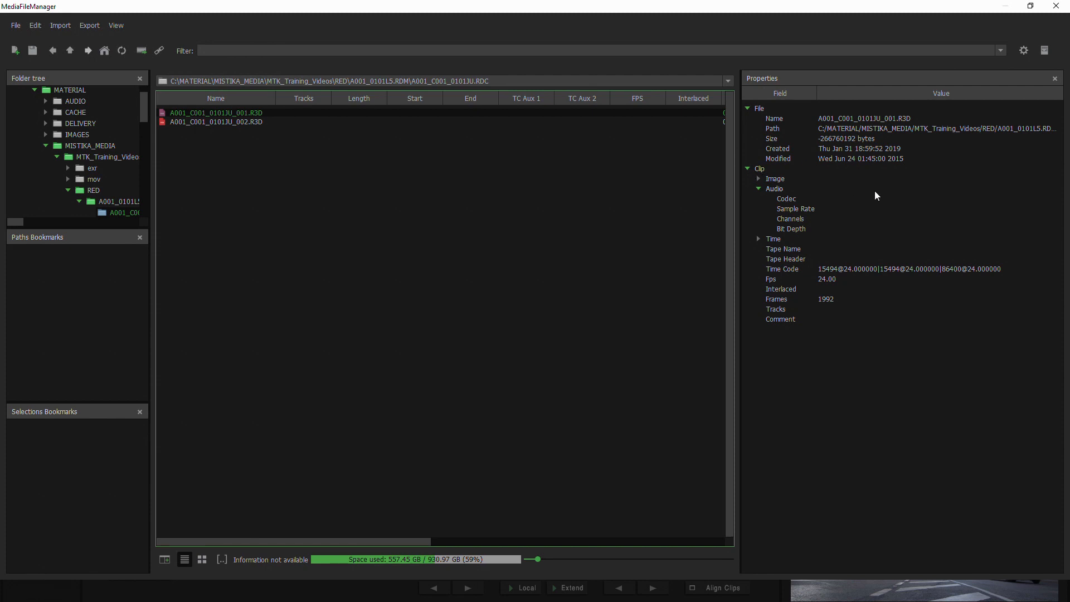
{"action": "left_click", "coordinate": [758, 179]}
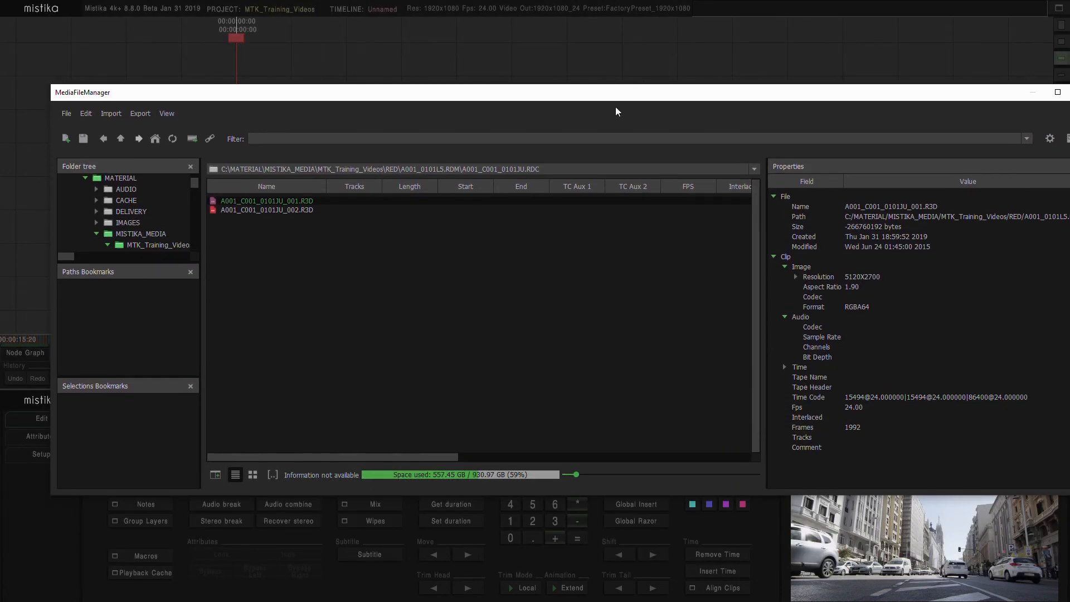
{"action": "mouse_move", "coordinate": [765, 499]}
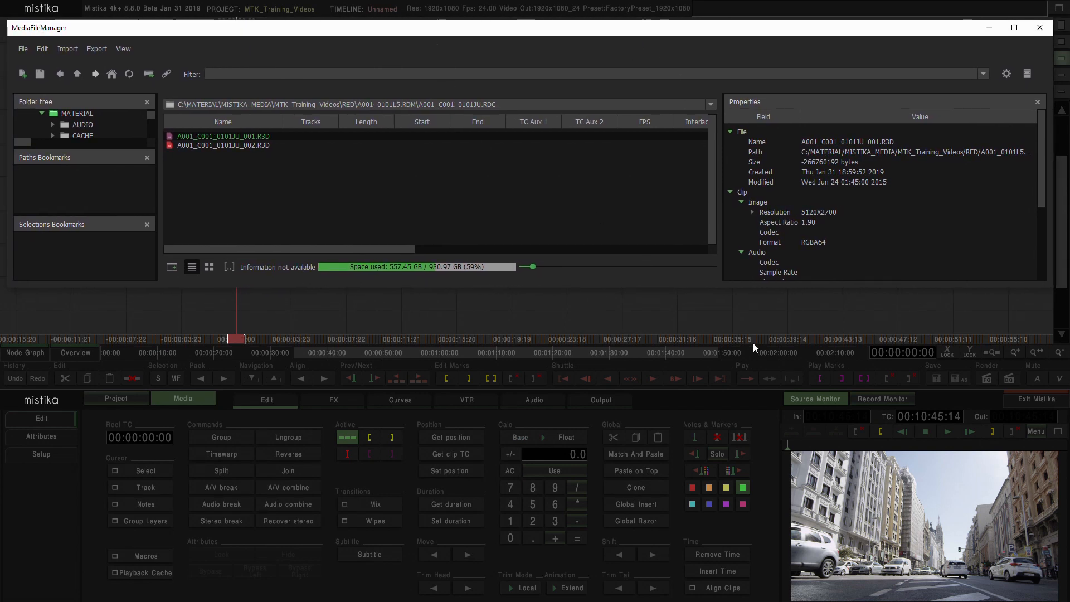
{"action": "mouse_move", "coordinate": [862, 523]}
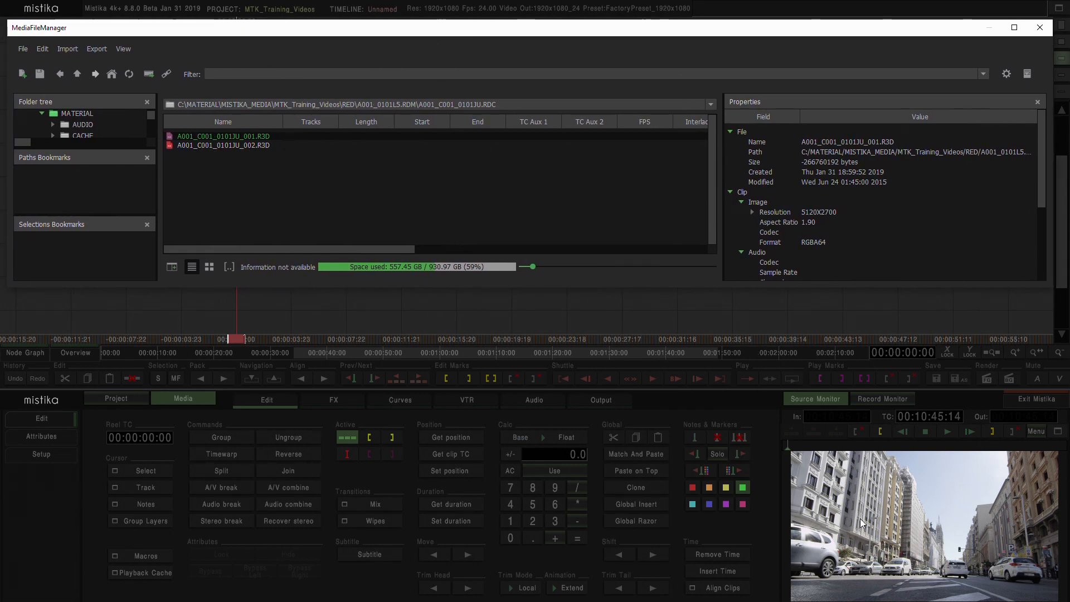